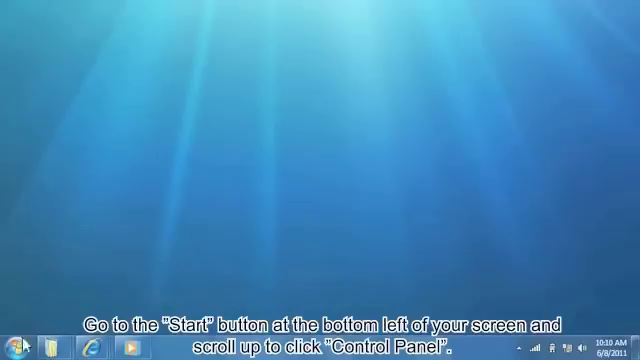
# Open the Windows 7 Start menu from the taskbar.
pyautogui.click(14, 340)
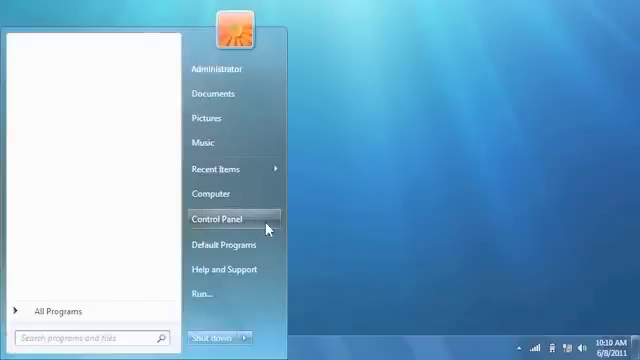
# Launch Control Panel and go to the Network and Internet category.
pyautogui.click(216, 218)
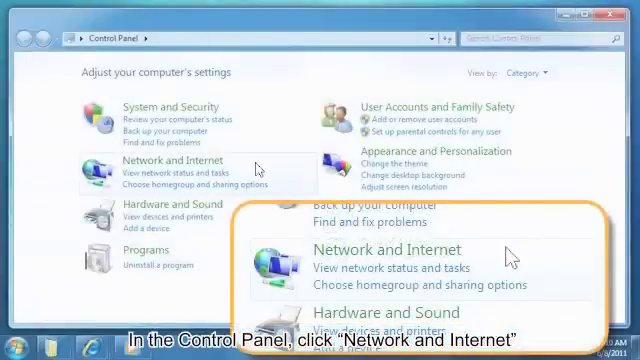
pyautogui.click(258, 160)
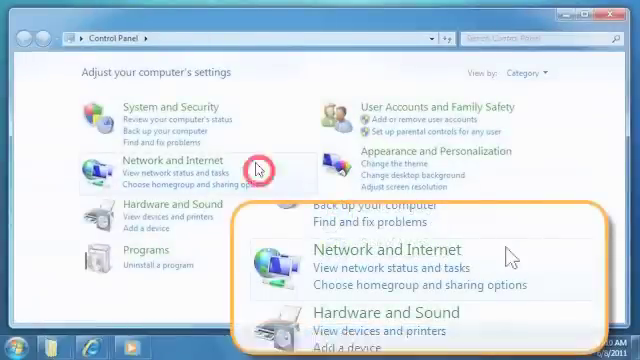
pyautogui.click(163, 158)
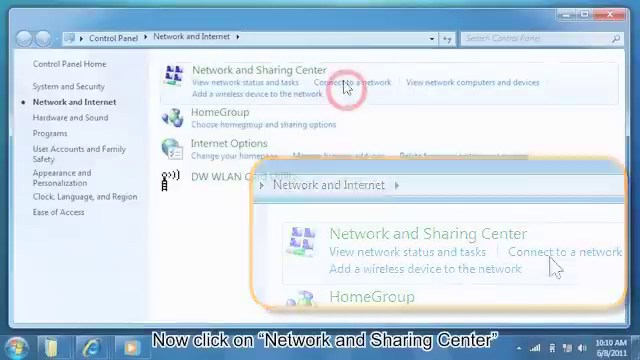
# Go from Network and Sharing Center to the Network Connections list.
pyautogui.click(274, 69)
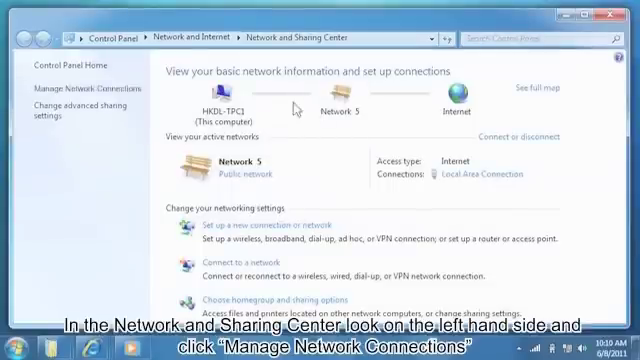
pyautogui.click(70, 91)
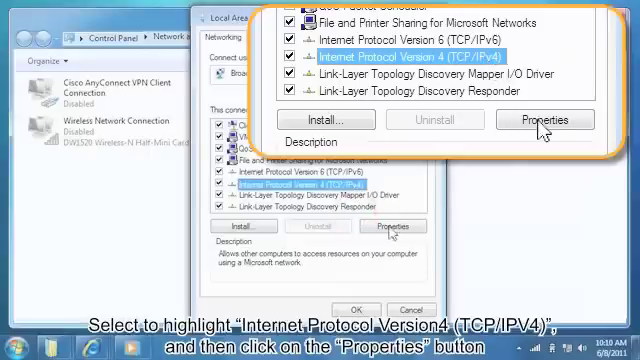
# Open TCP/IPv4 Properties and select 'Obtain an IP address automatically'.
pyautogui.click(545, 120)
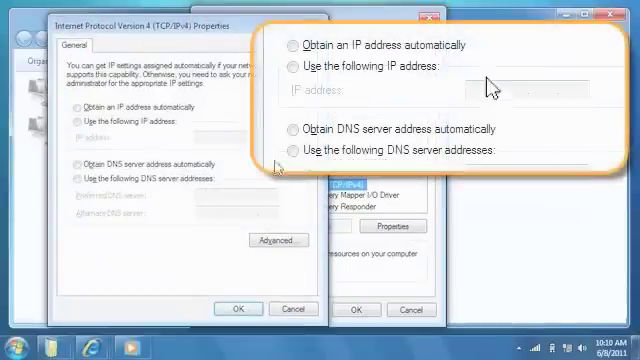
pyautogui.click(289, 44)
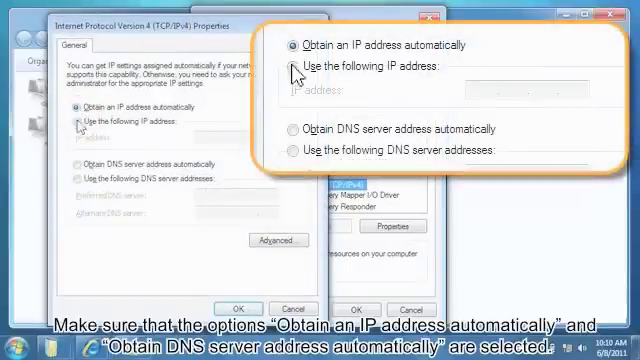